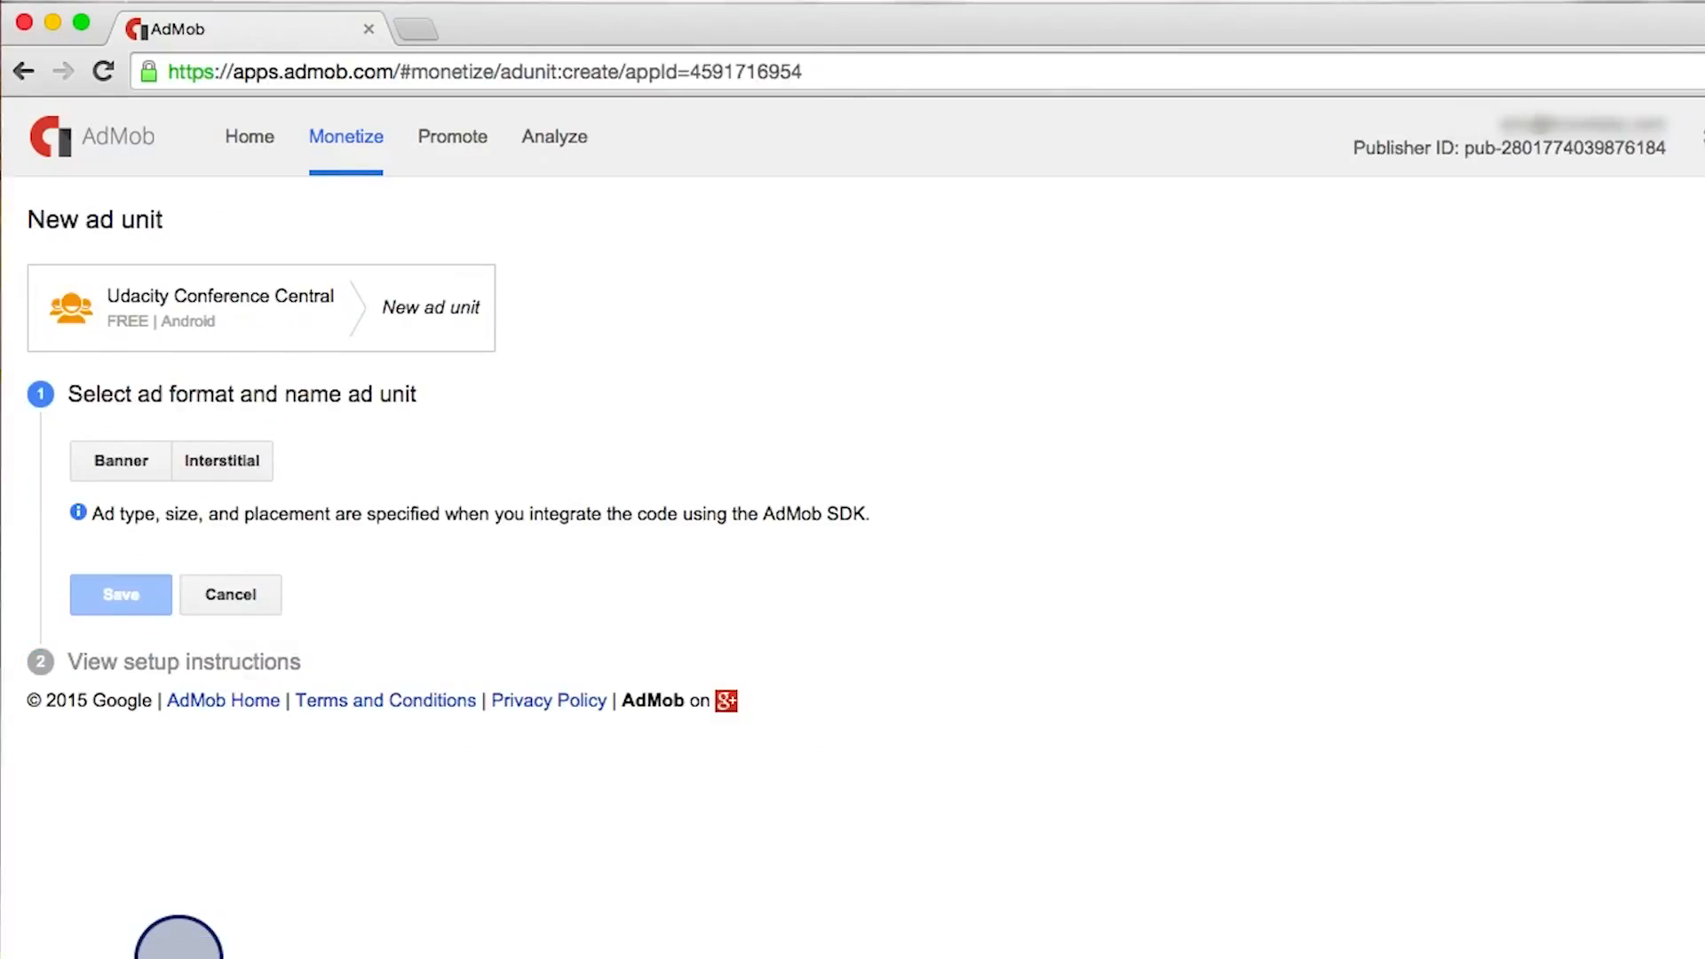
- Choose the Interstitial format, keeping text, image and video ads with a 7-second timeout
click(222, 460)
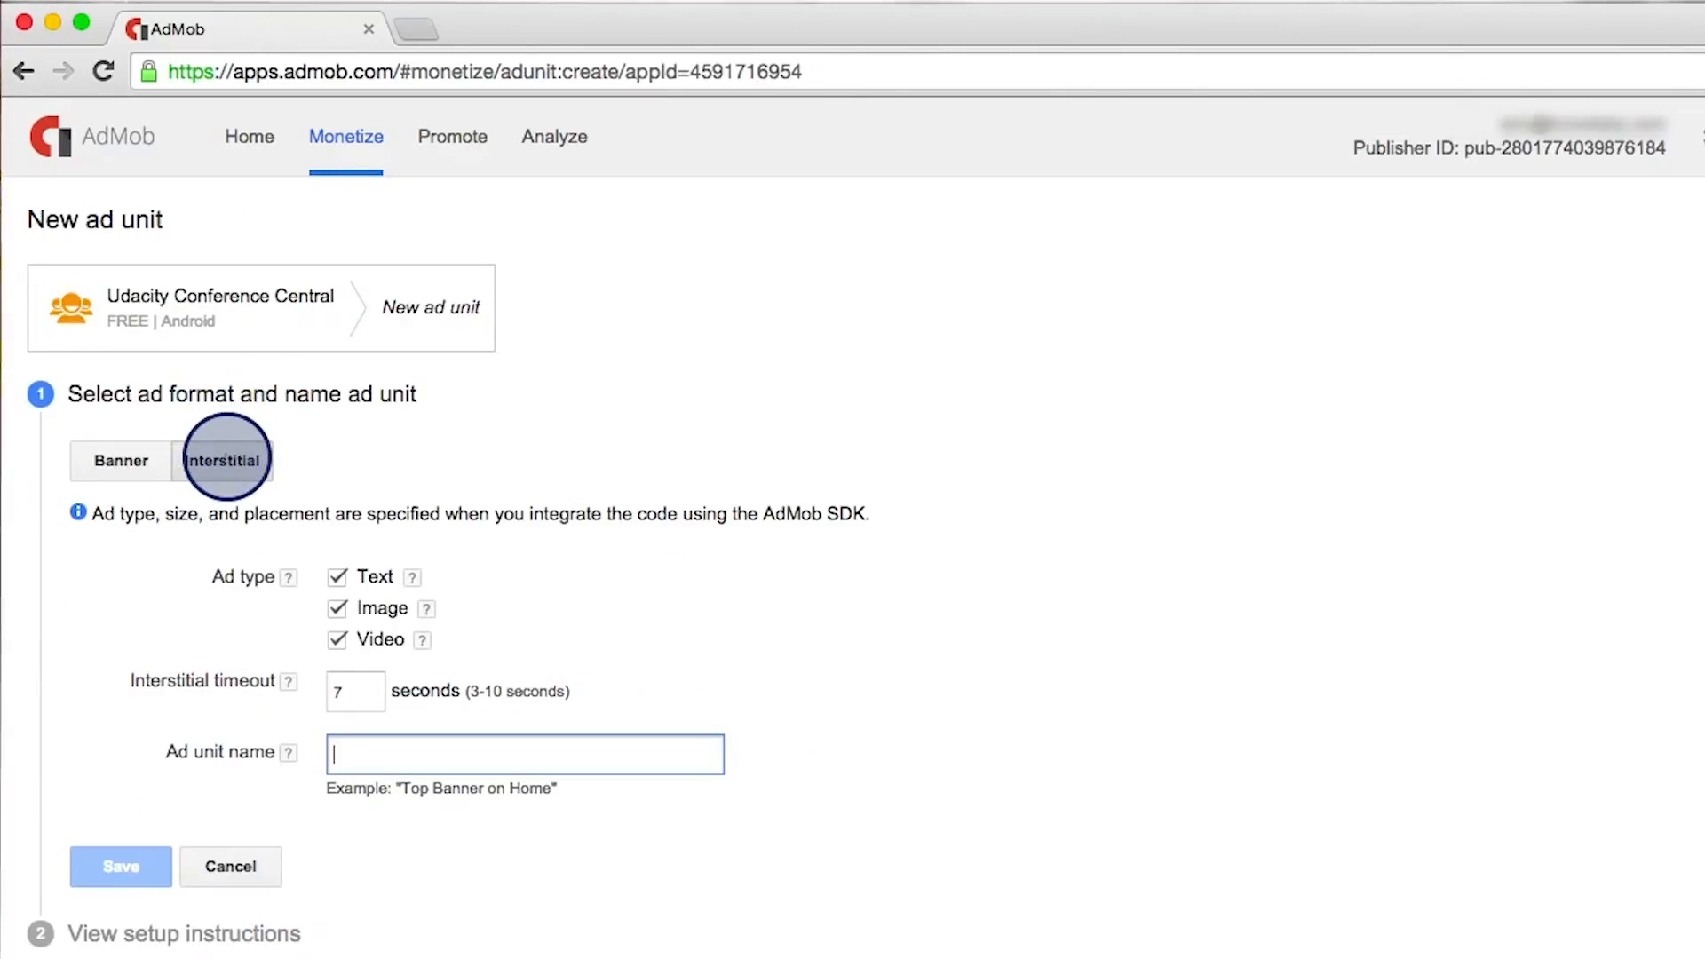
mouse_move(261, 596)
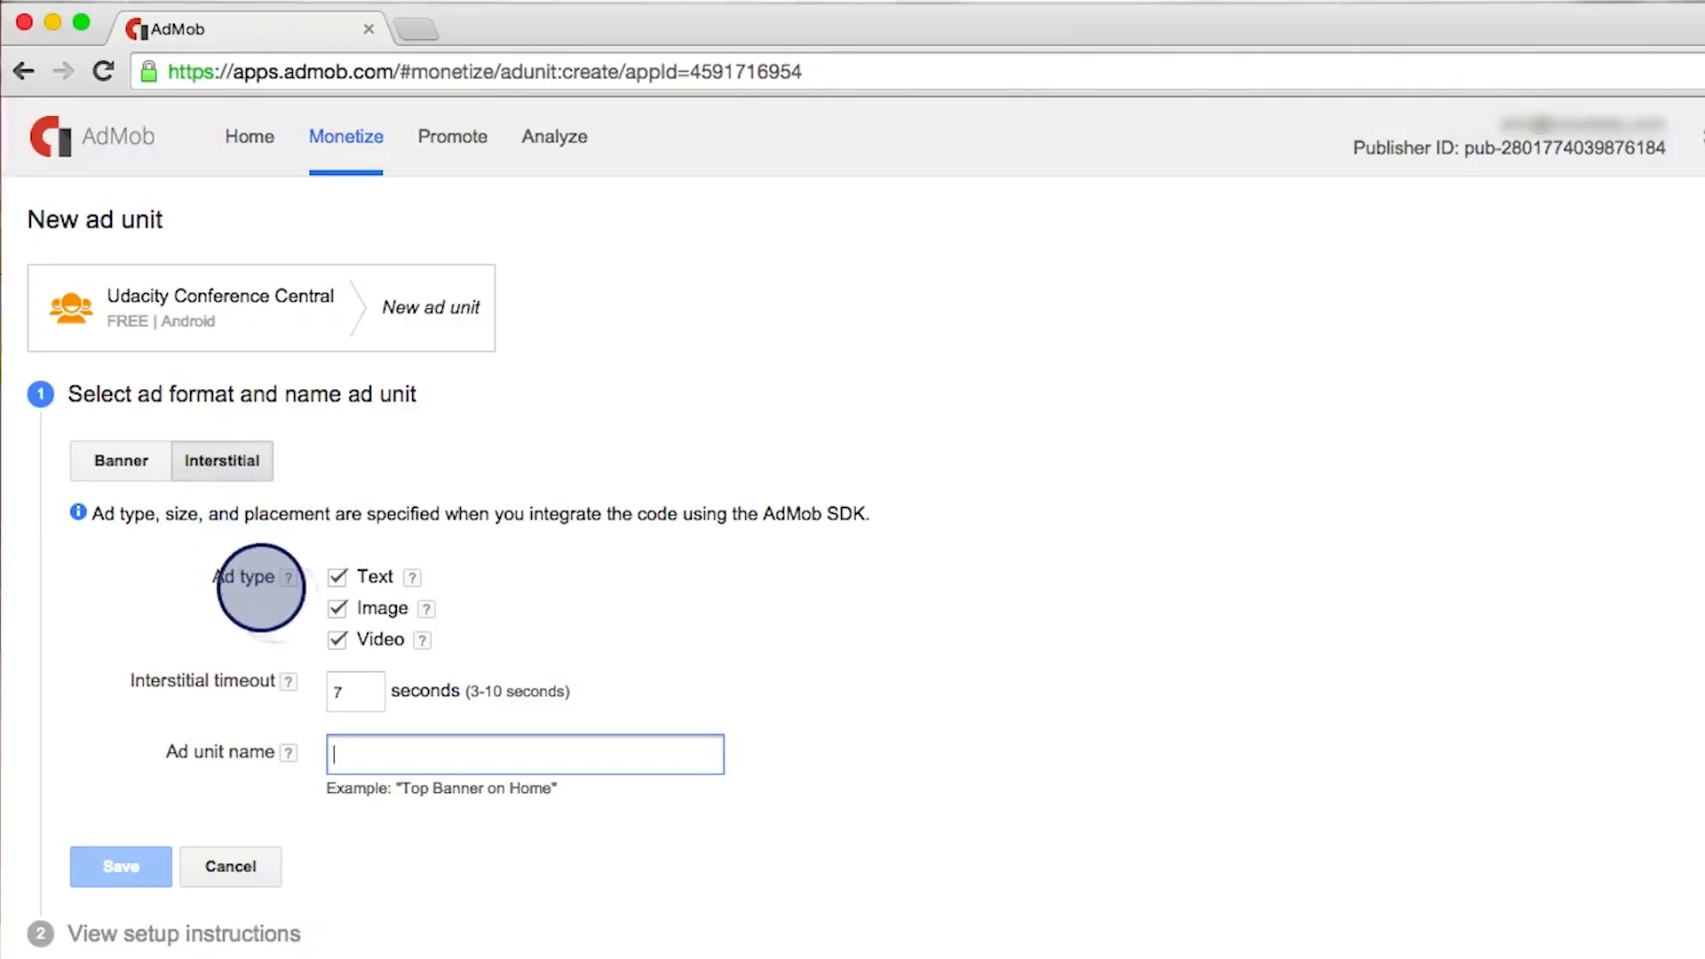
mouse_move(449, 603)
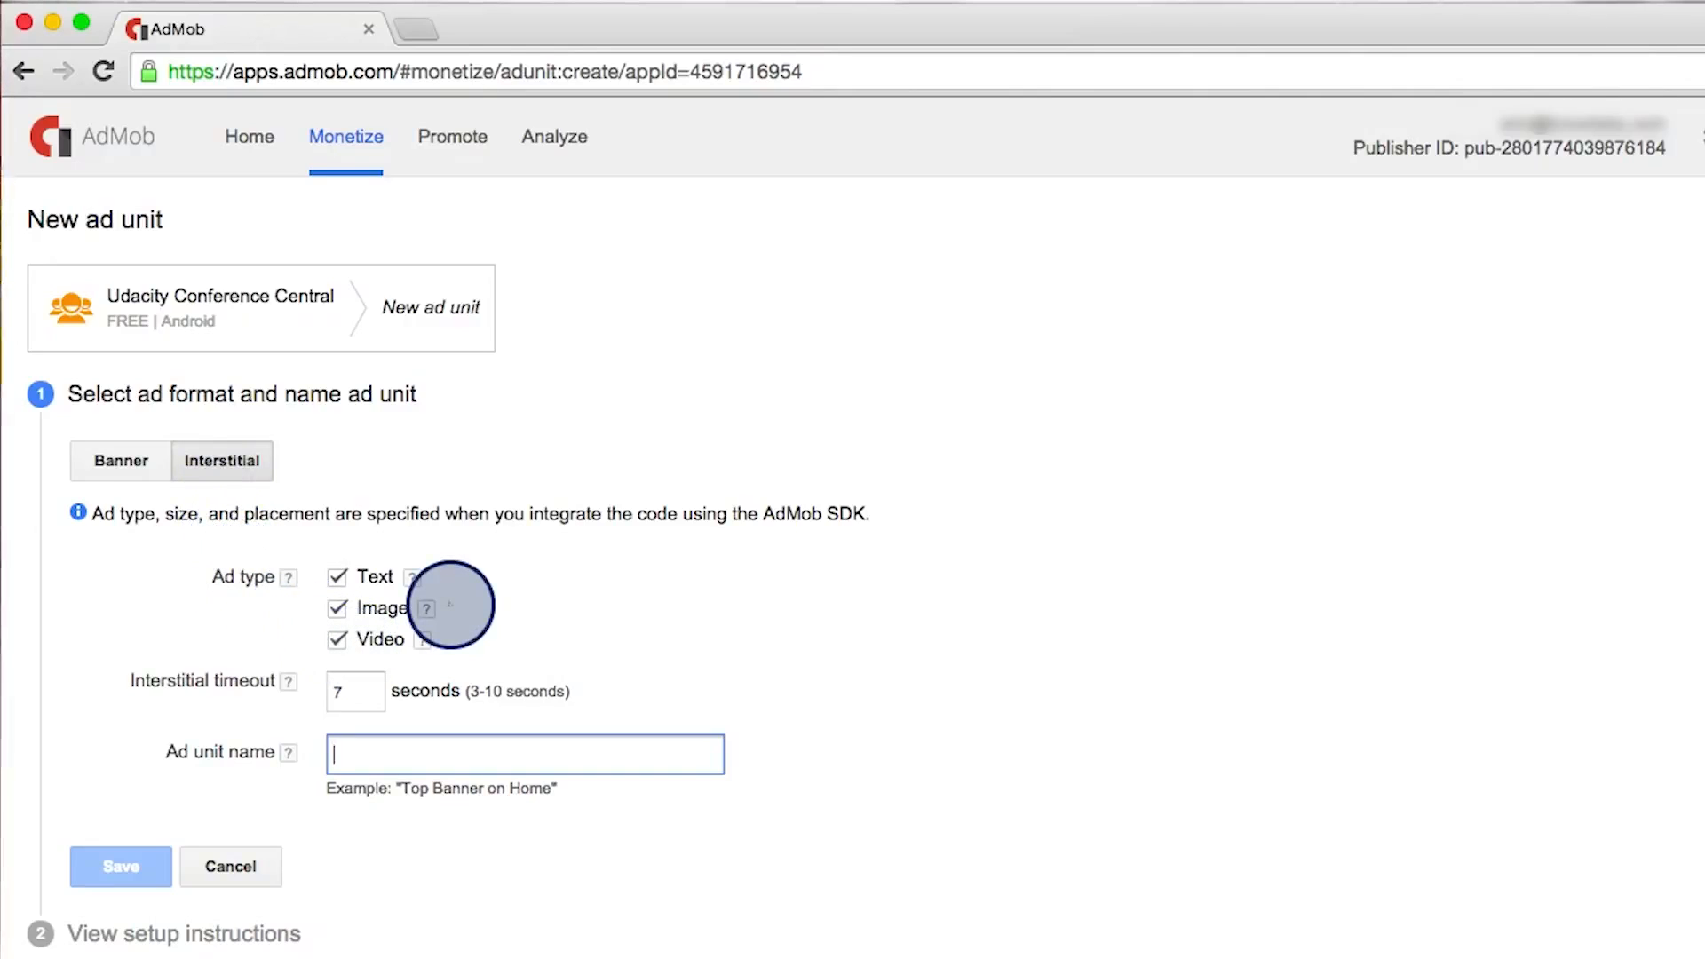
mouse_move(611, 685)
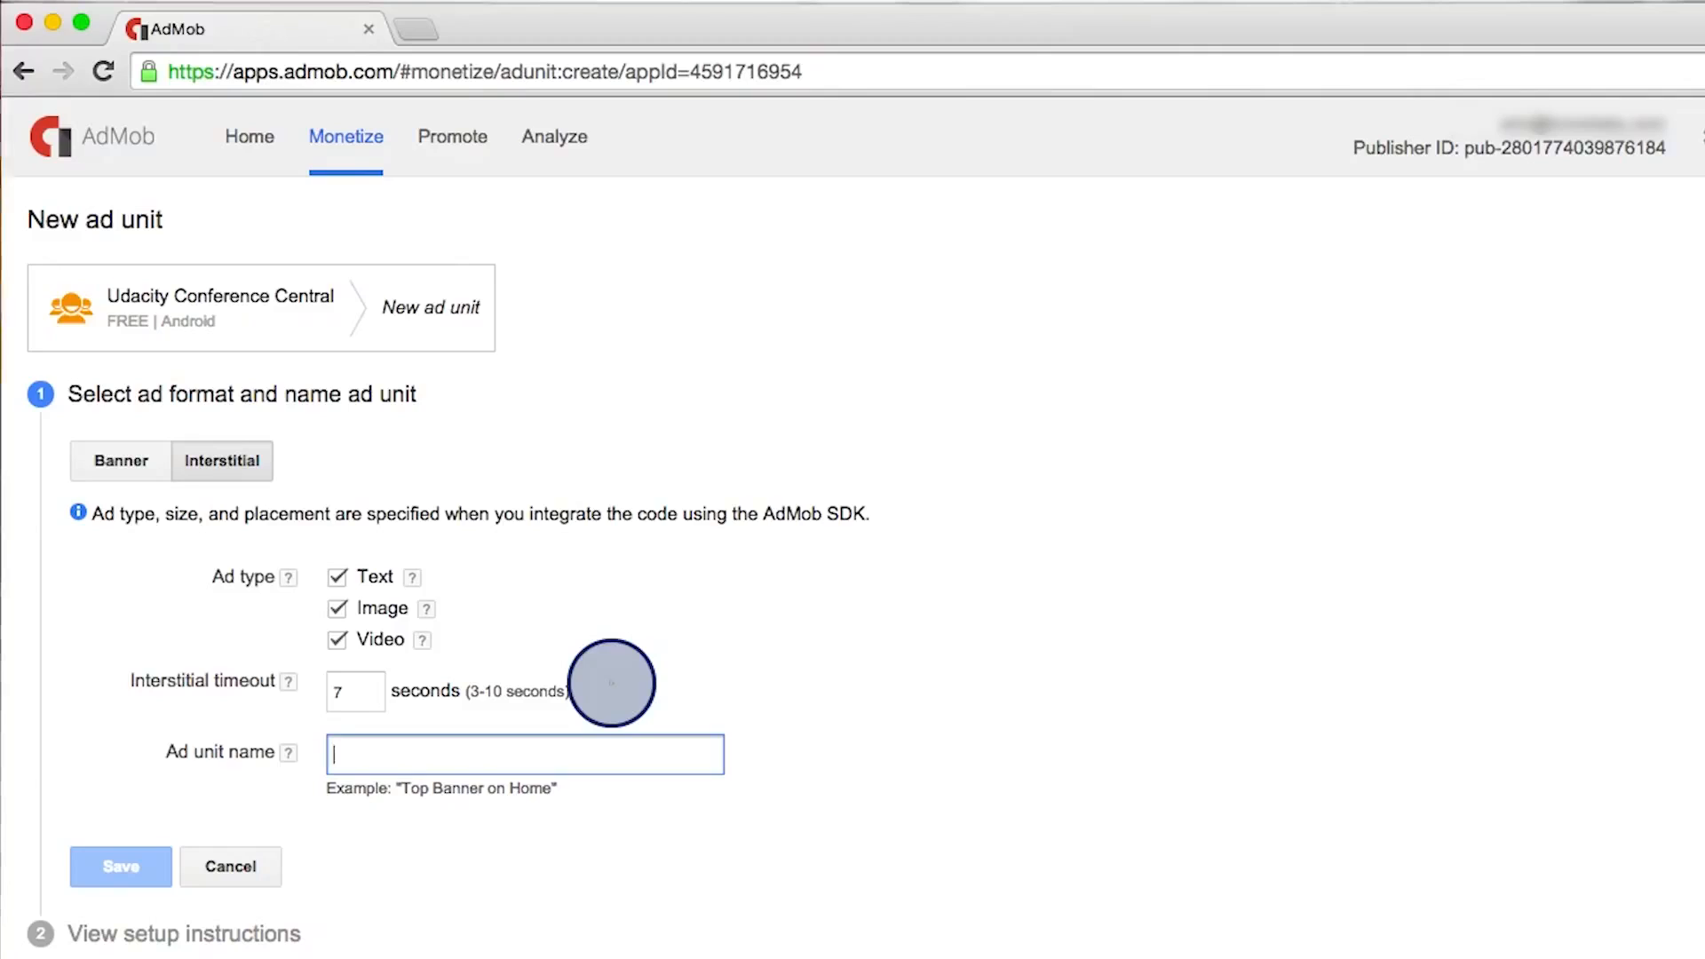
click(355, 691)
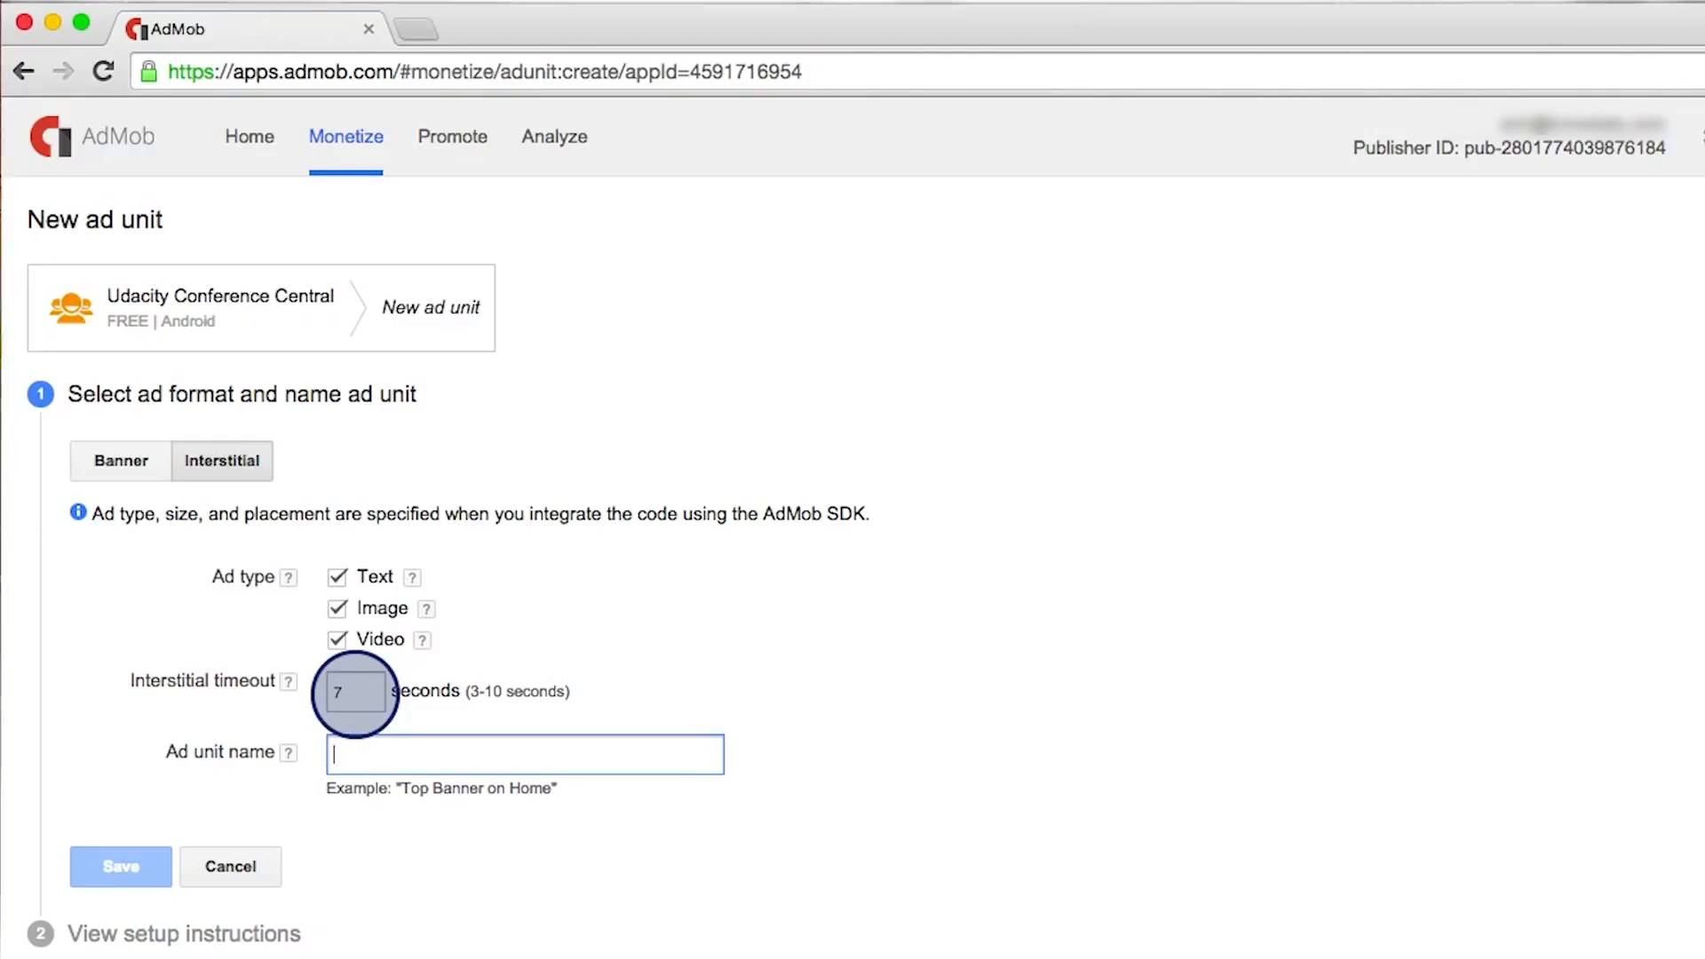
mouse_move(215, 744)
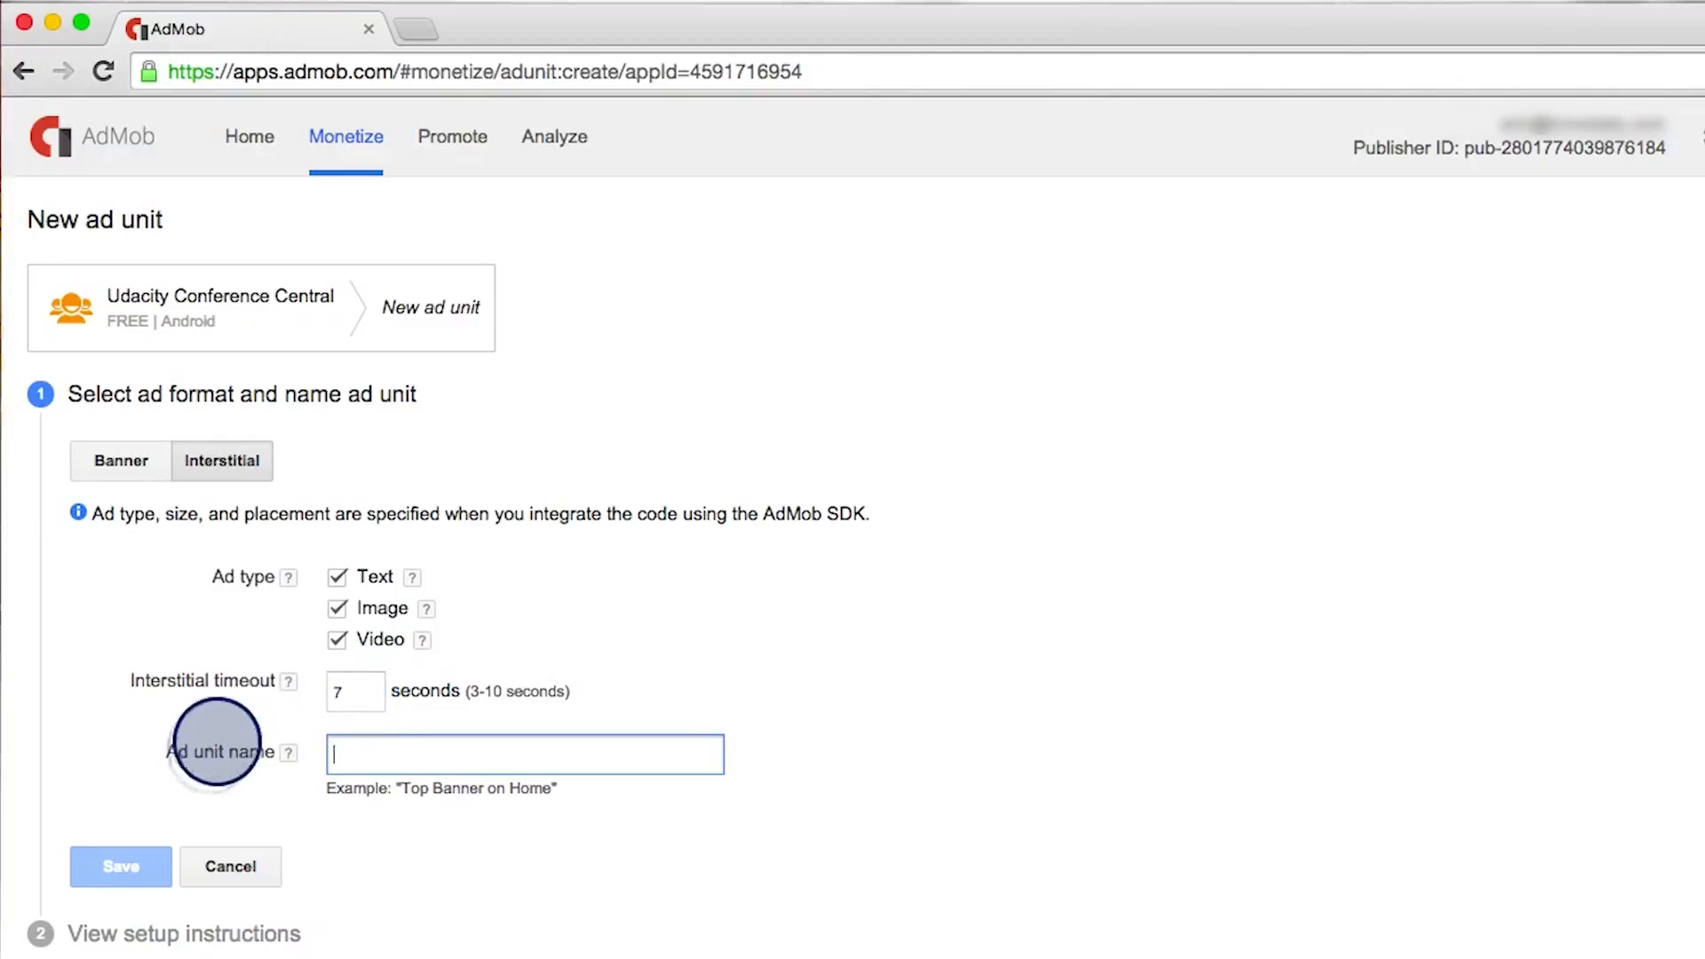
- Name the ad unit 'Interstitial After Home' and save it to get an ad unit ID
text(Interstitial After Home)
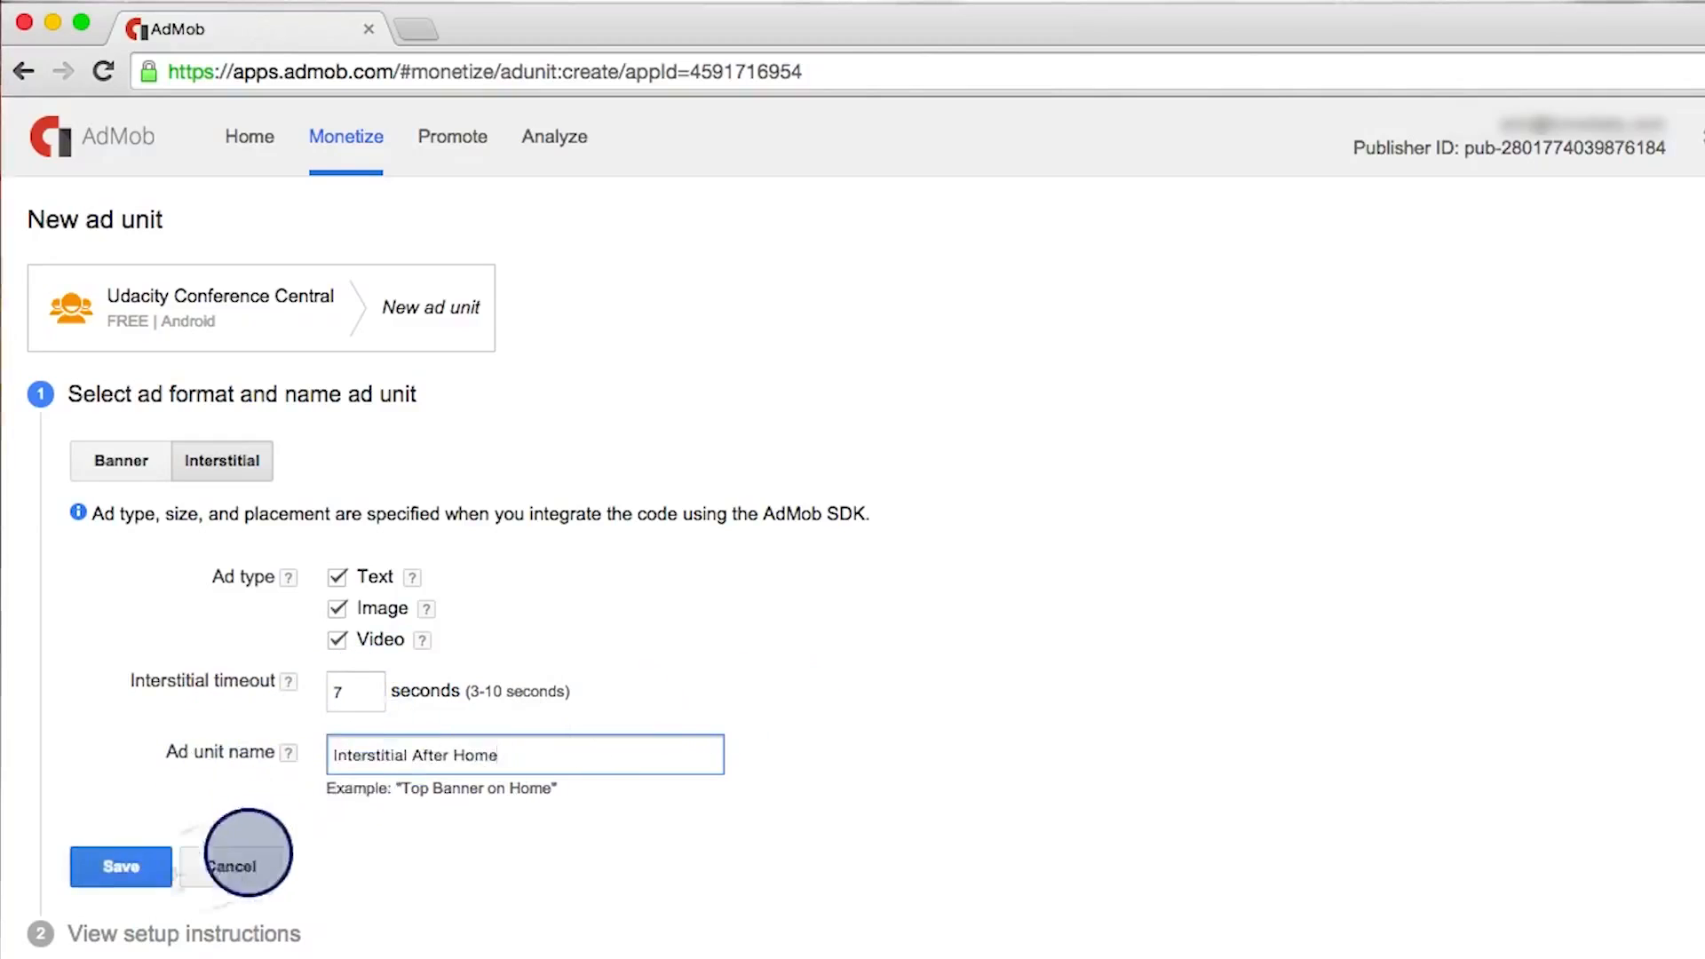
click(119, 865)
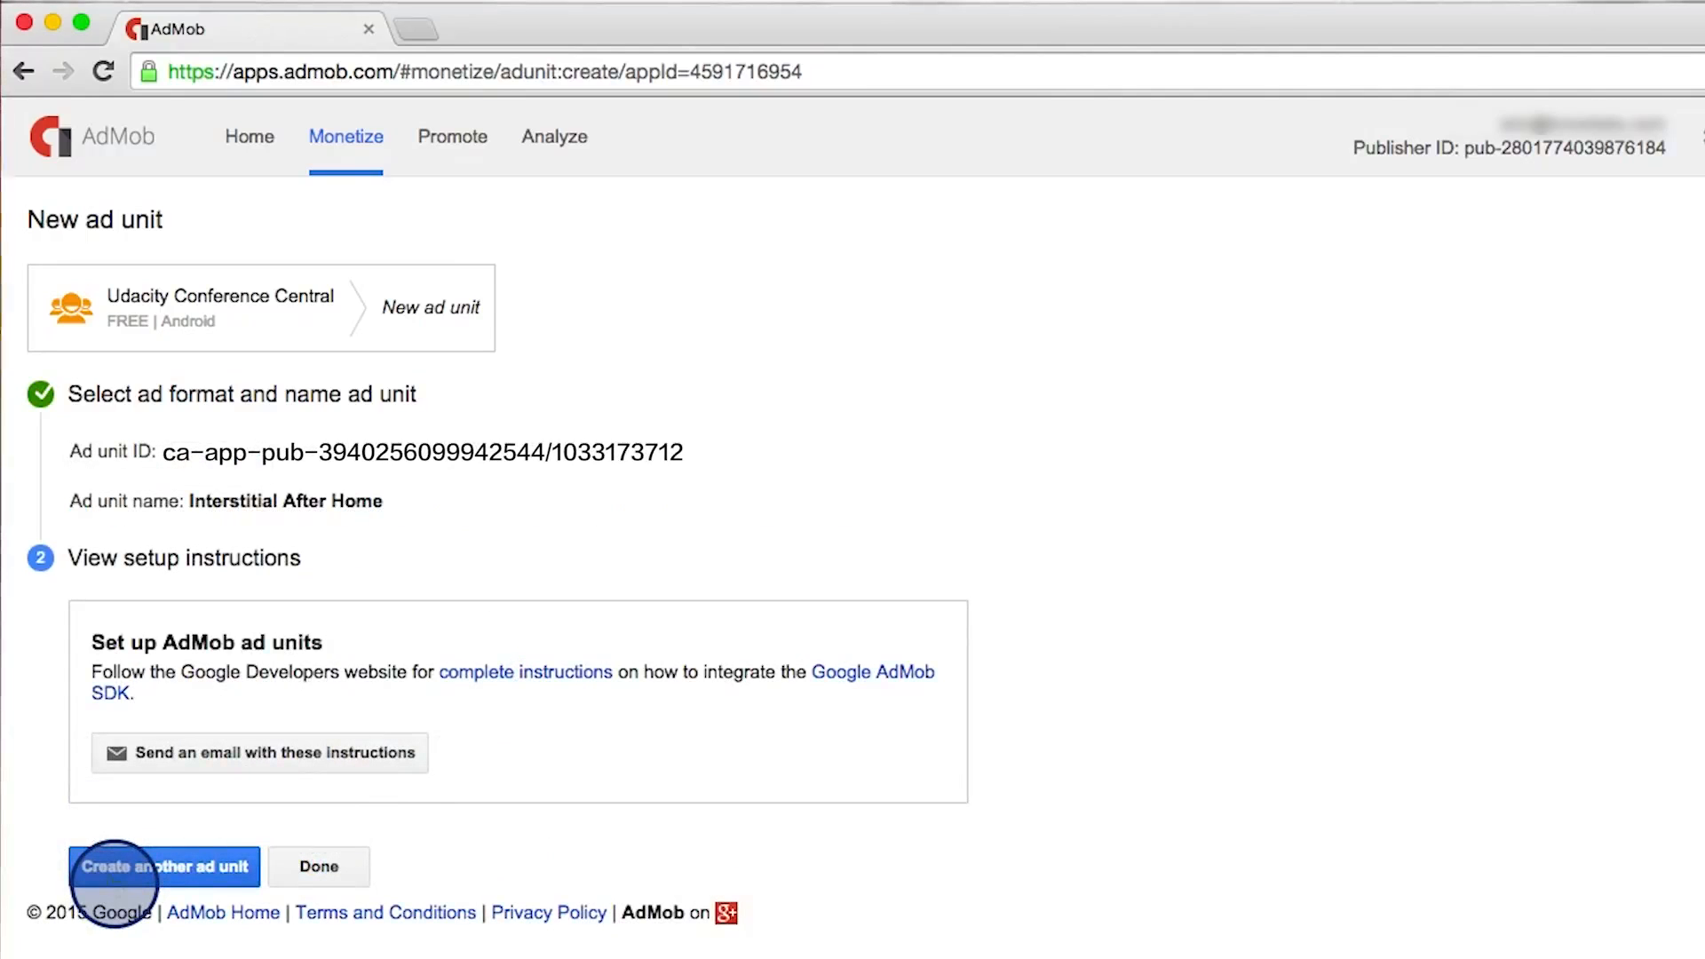
mouse_move(318, 867)
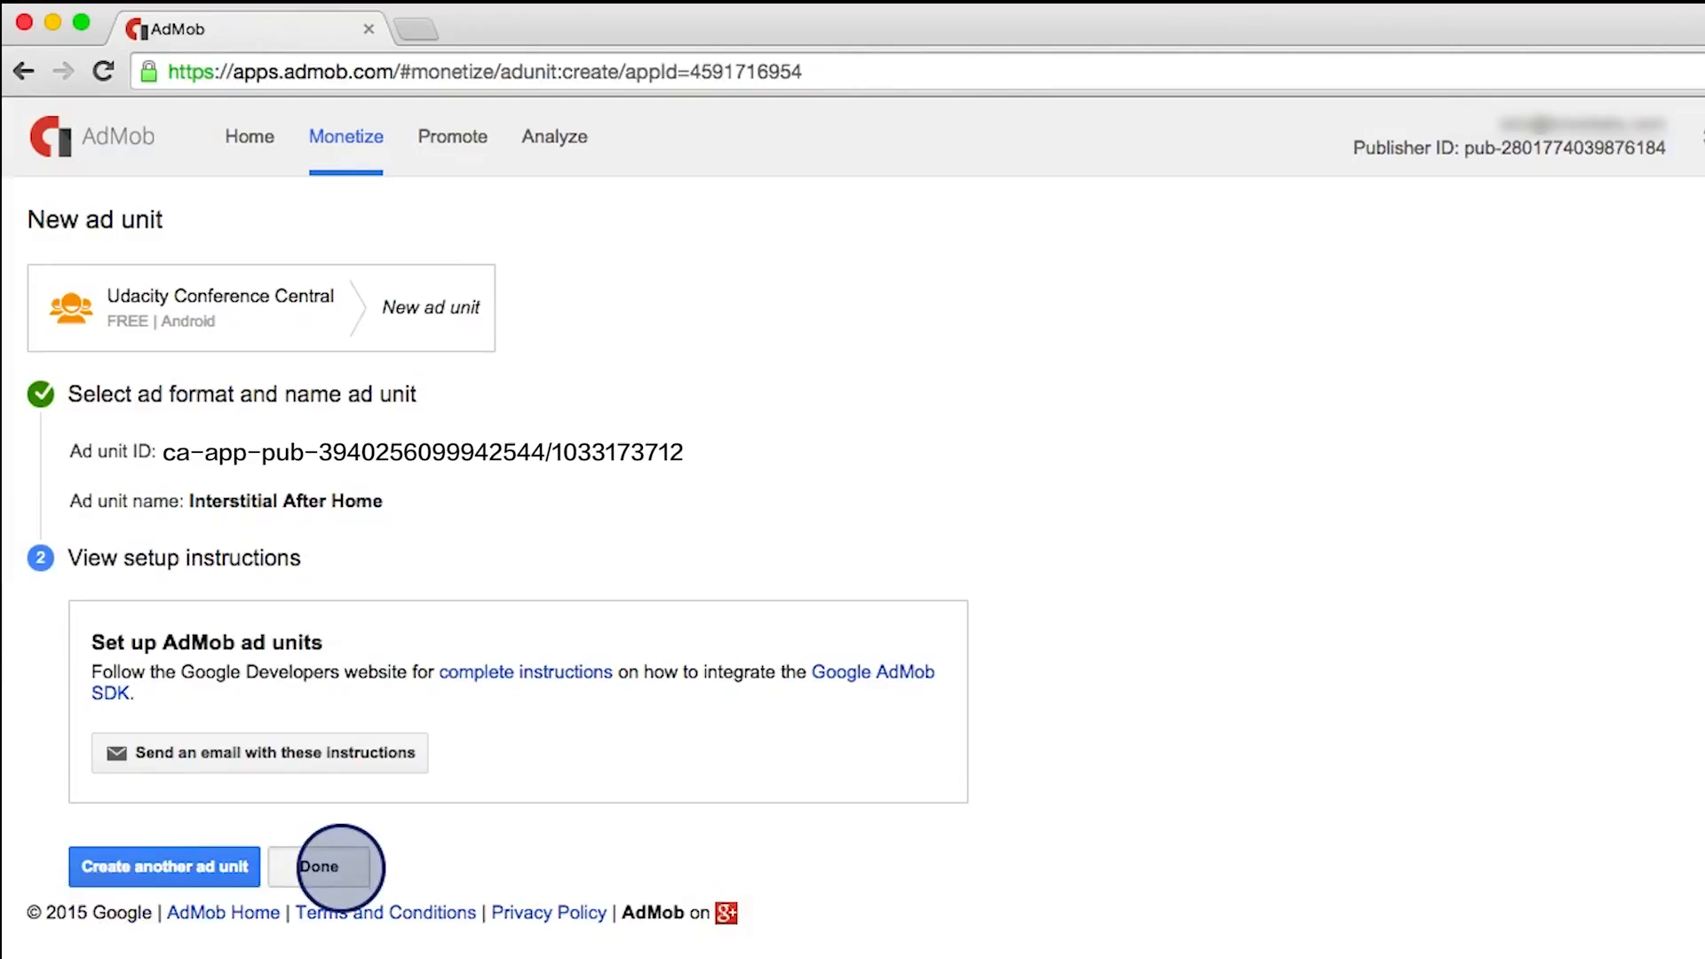
- Finish setup and return to the Udacity Conference Central app's ad units list
click(318, 866)
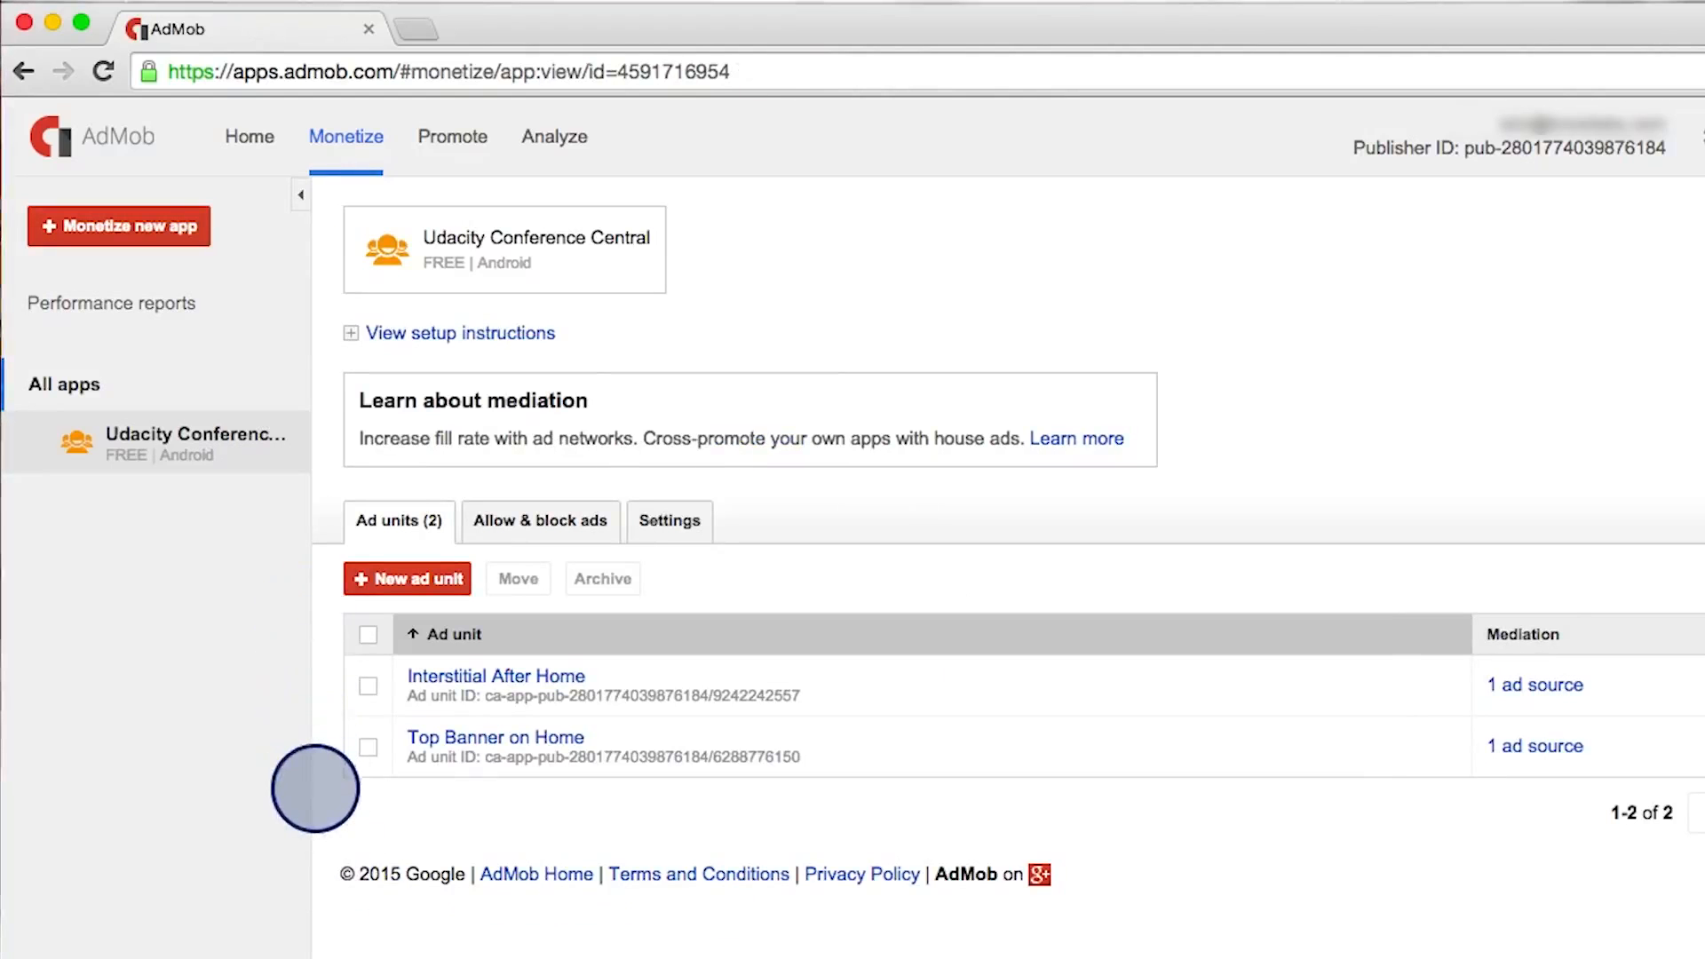
mouse_move(298, 696)
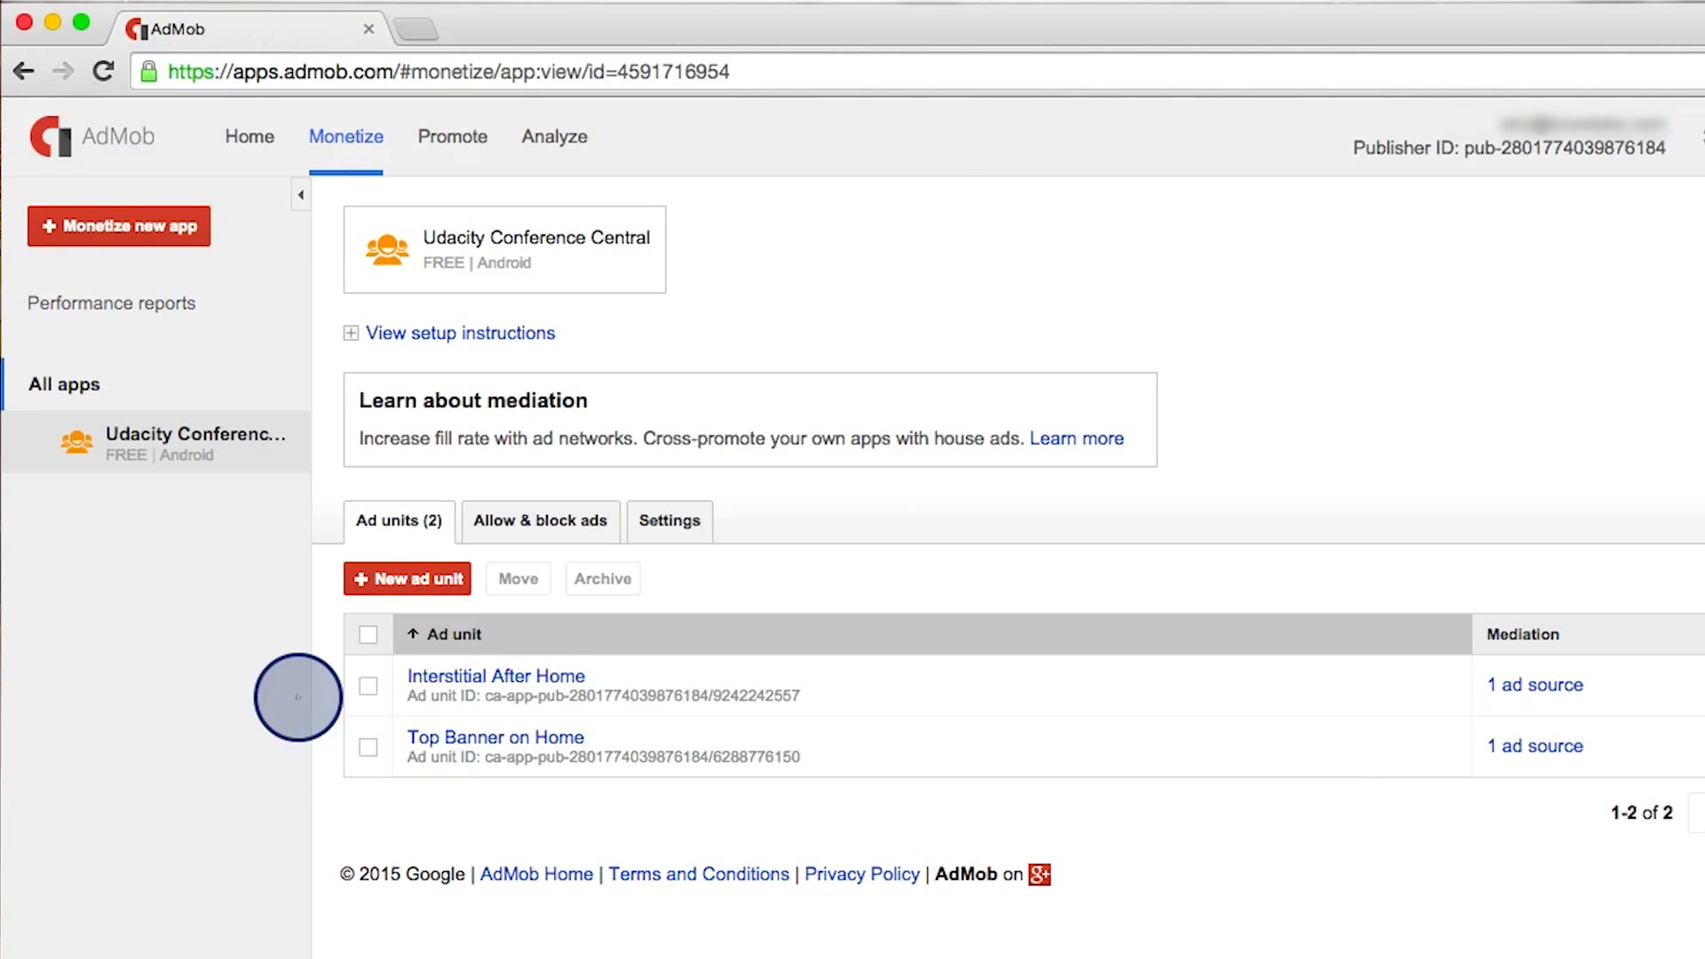
- Review the app's allowed and blocked general ad categories, then go to the AdMob home dashboard
click(539, 521)
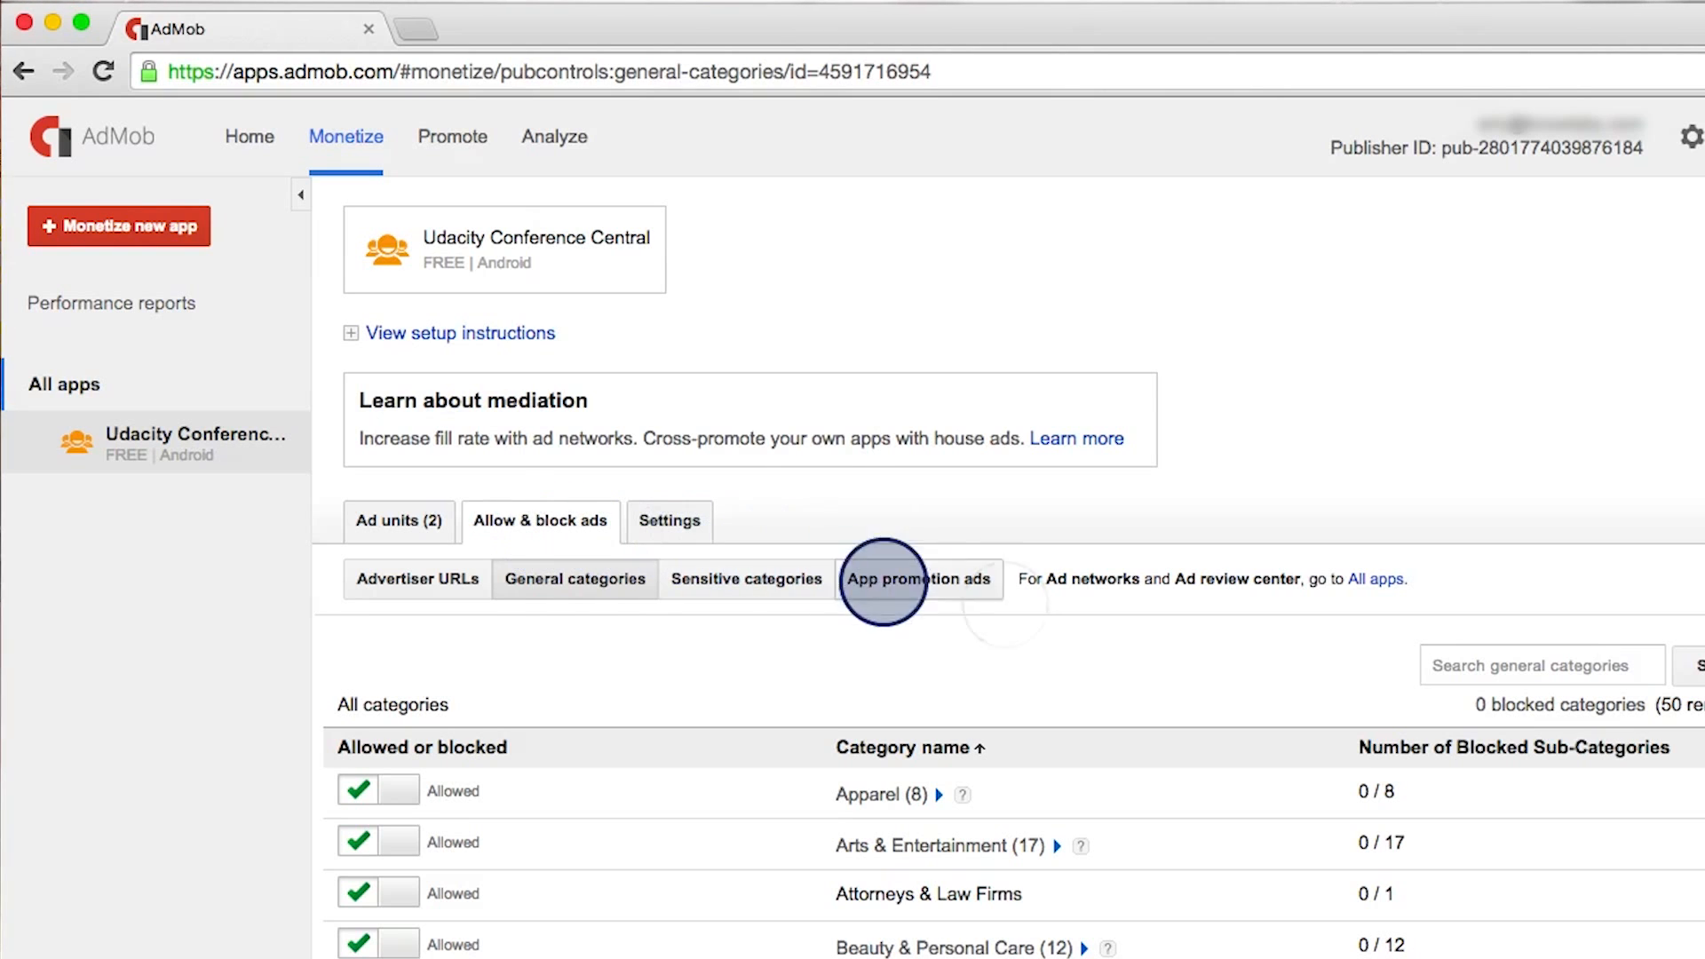
scroll(down, 3)
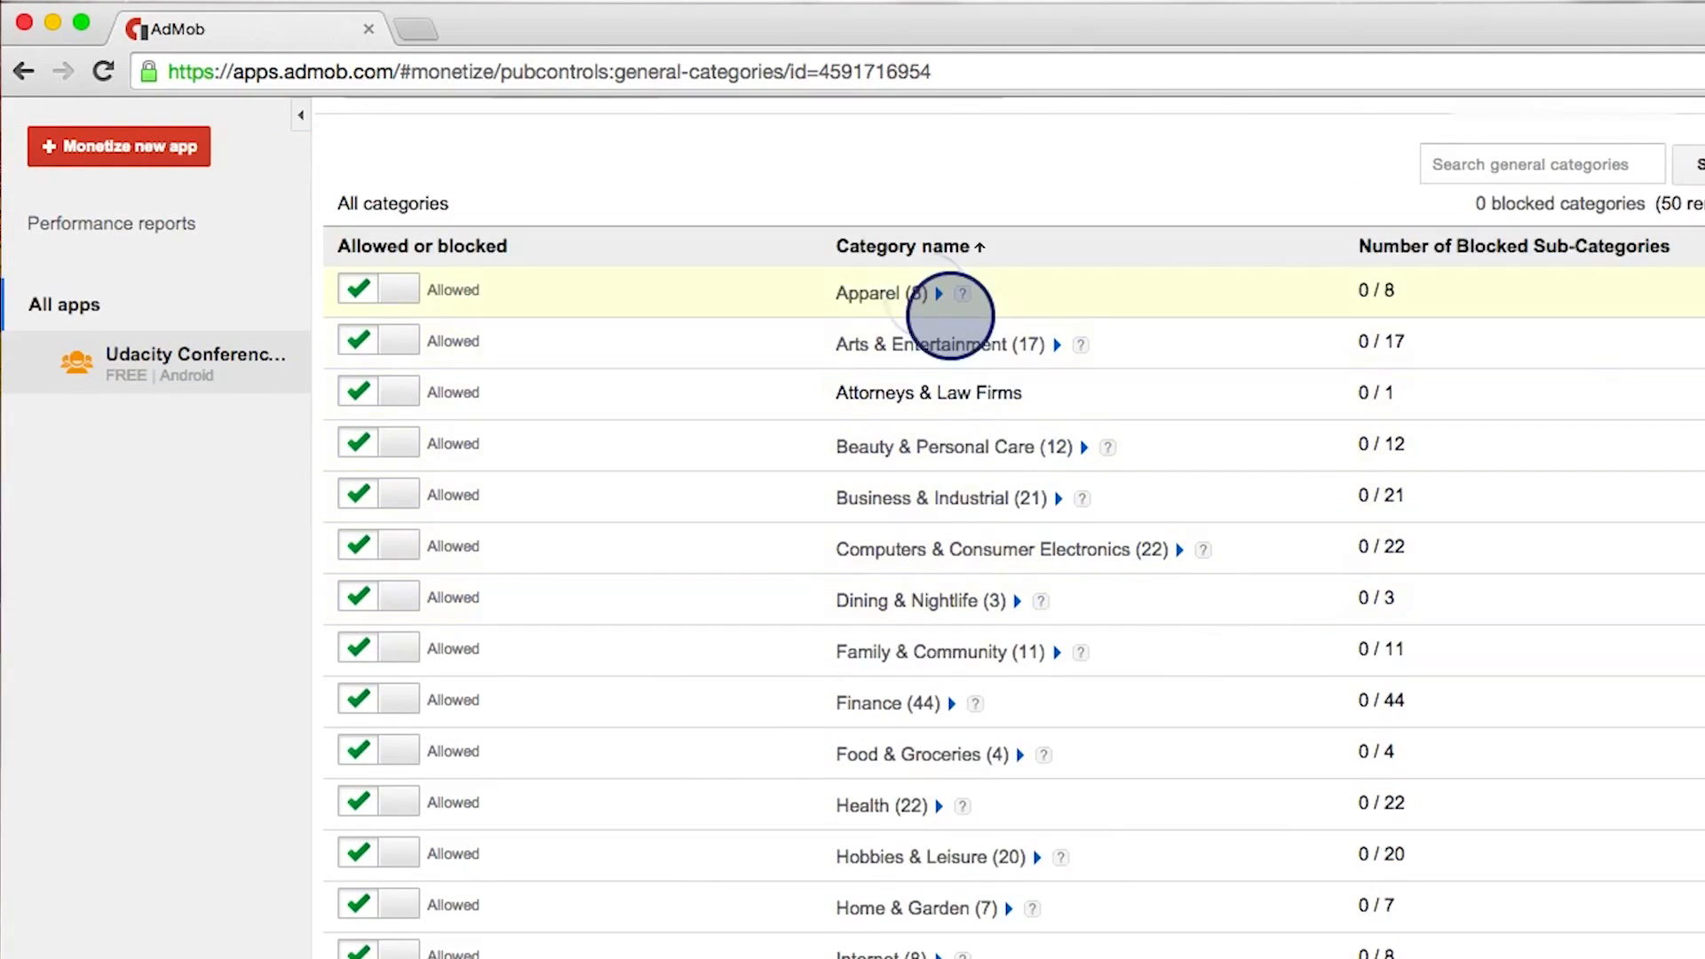
mouse_move(377, 854)
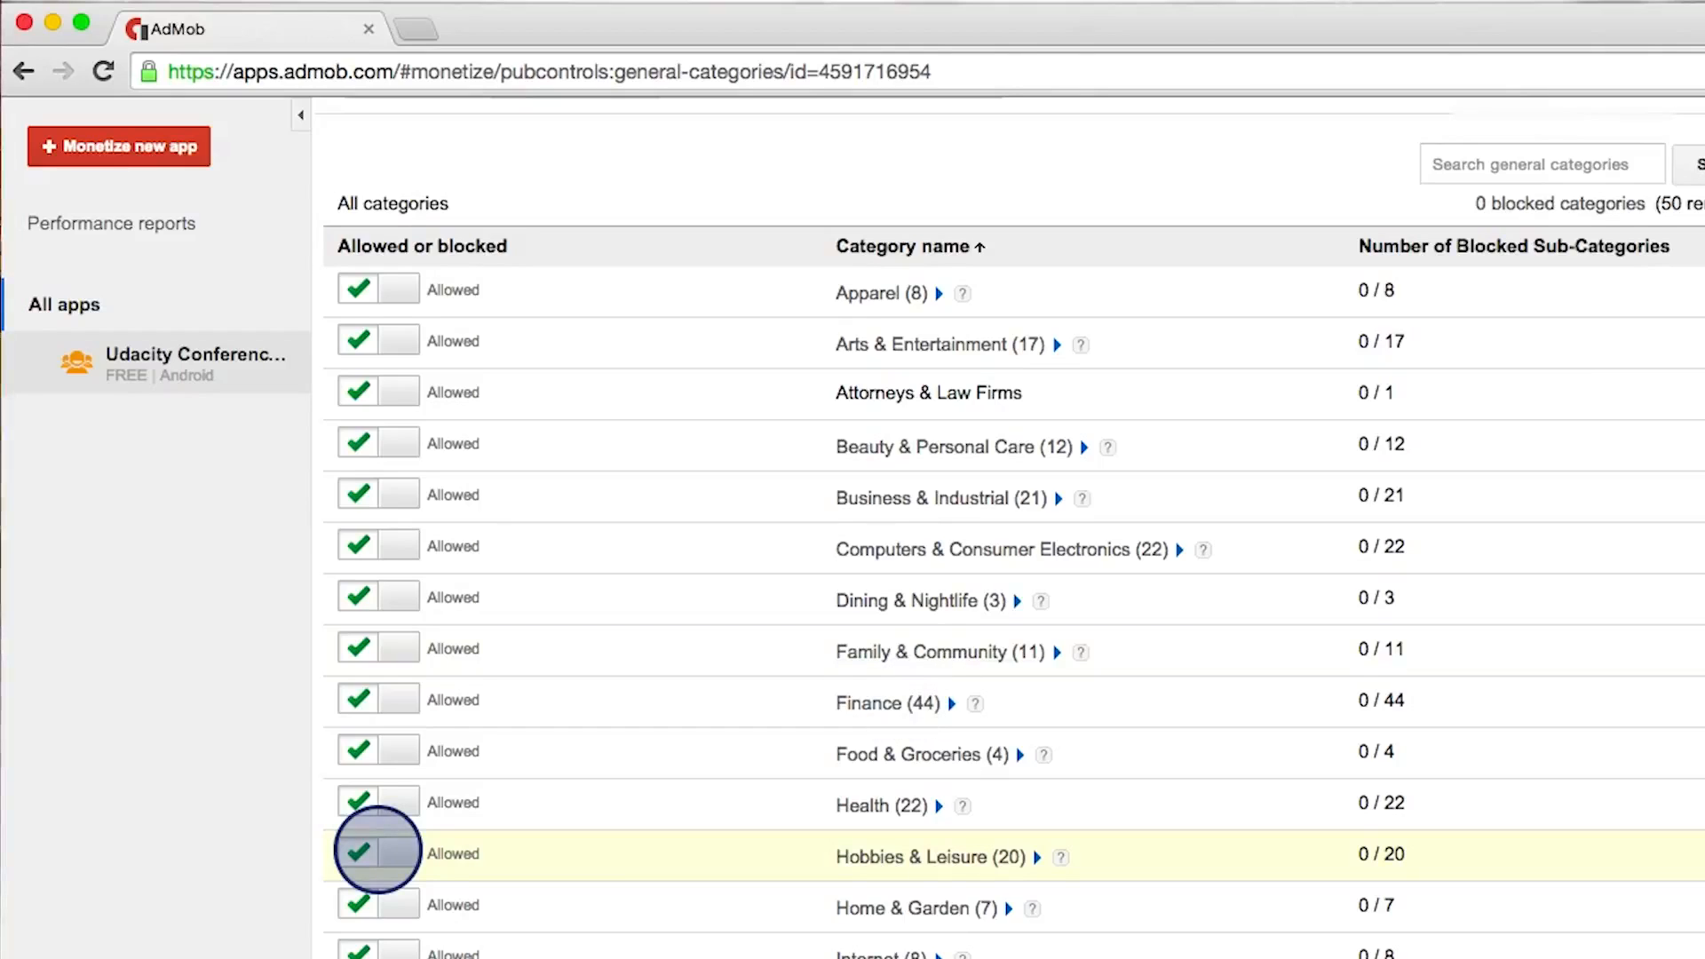
click(249, 136)
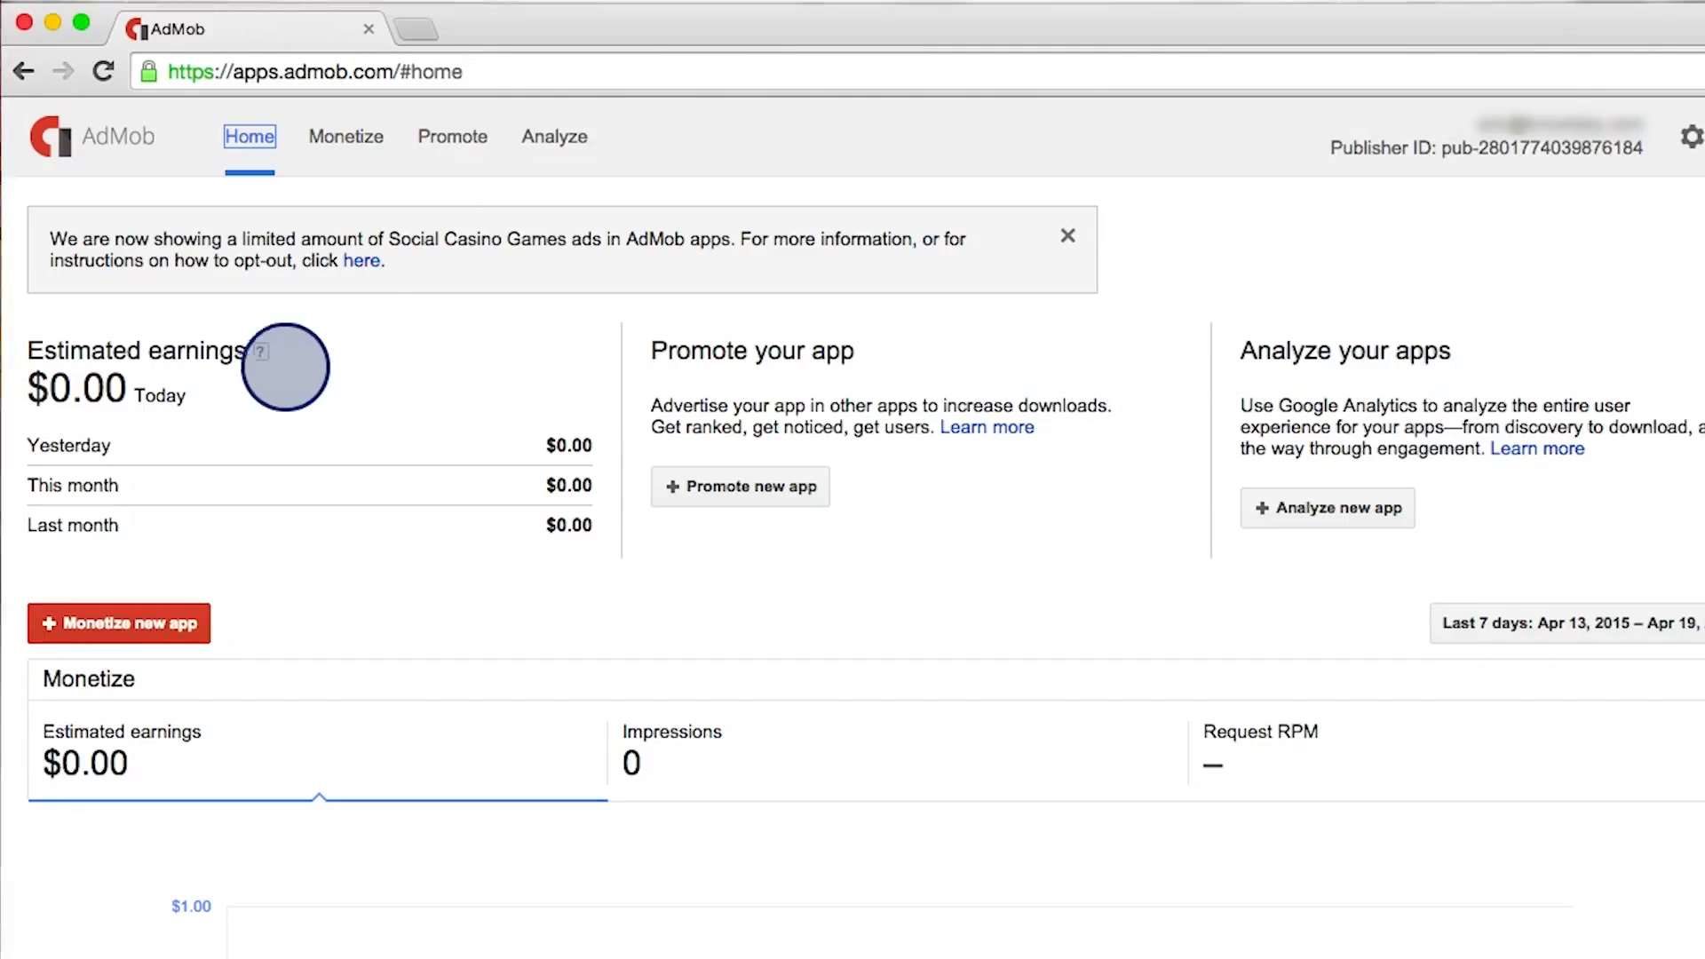
mouse_move(448, 139)
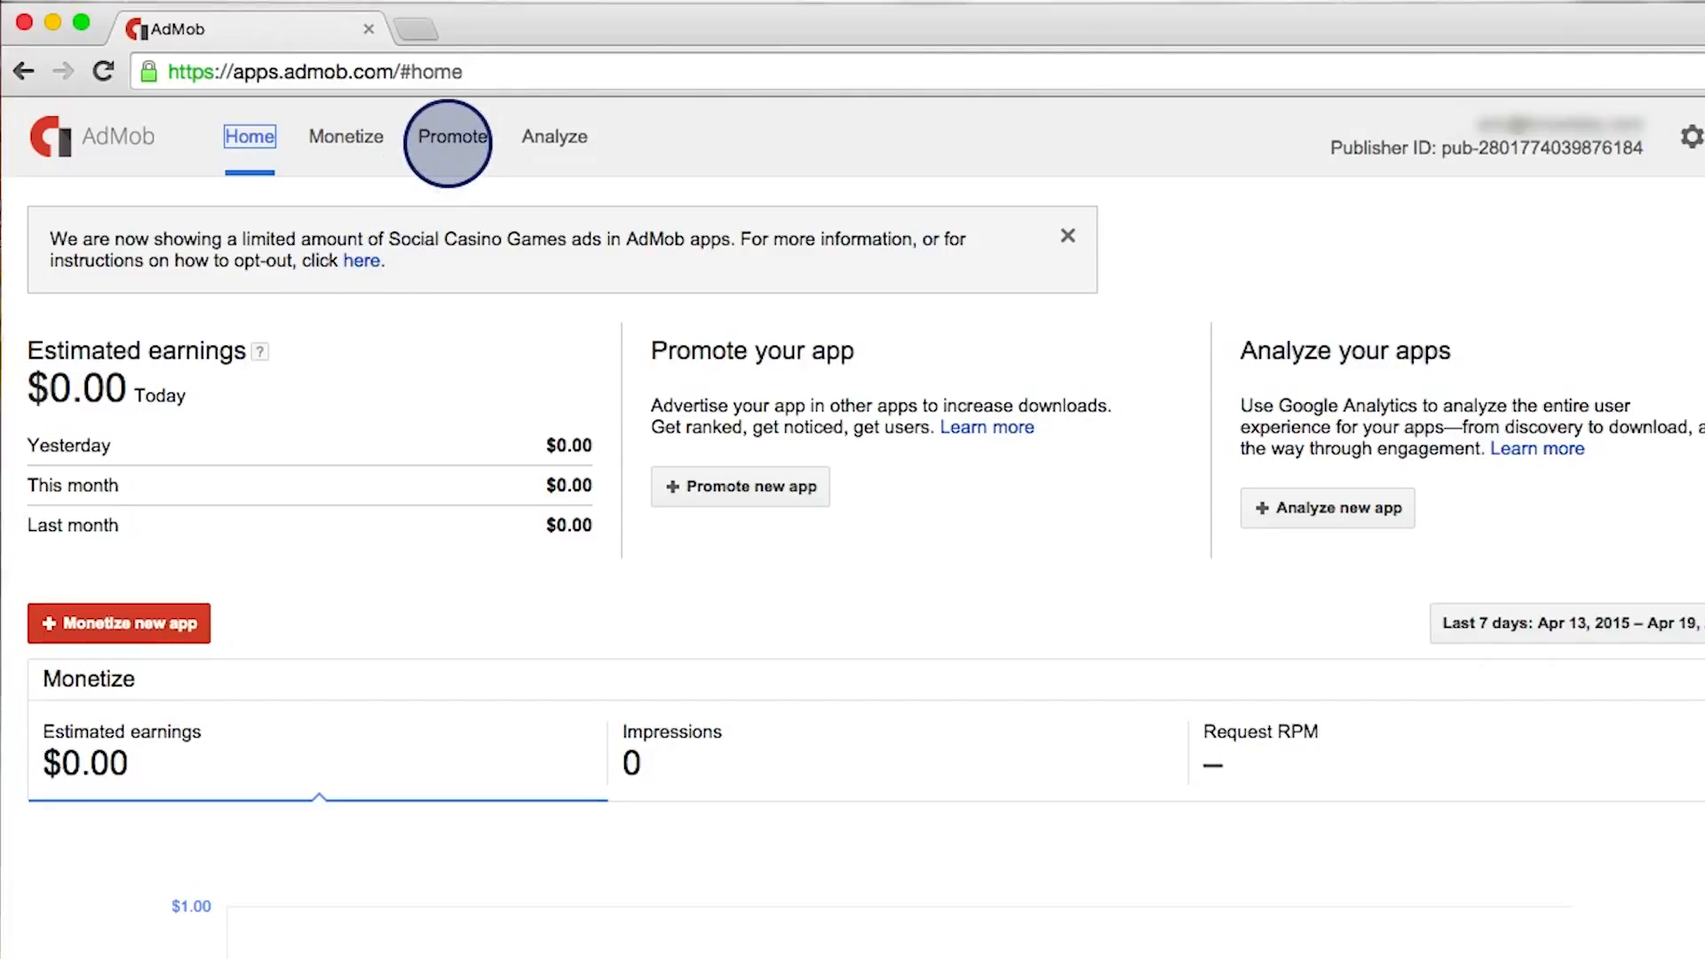
mouse_move(553, 136)
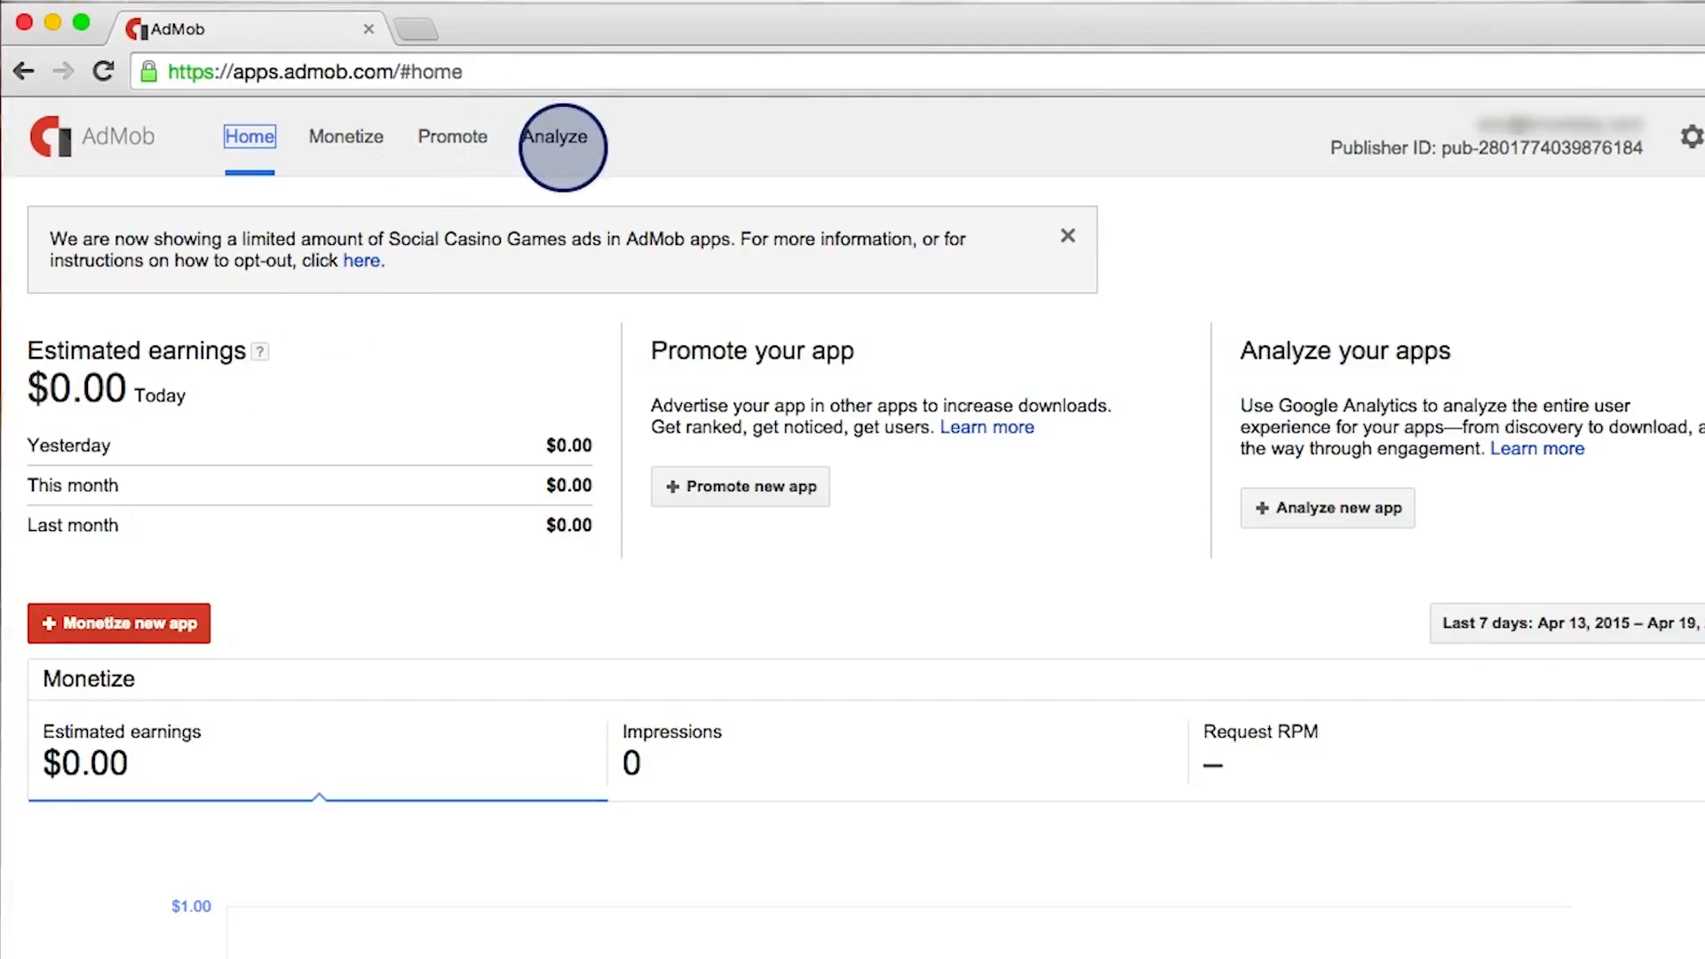